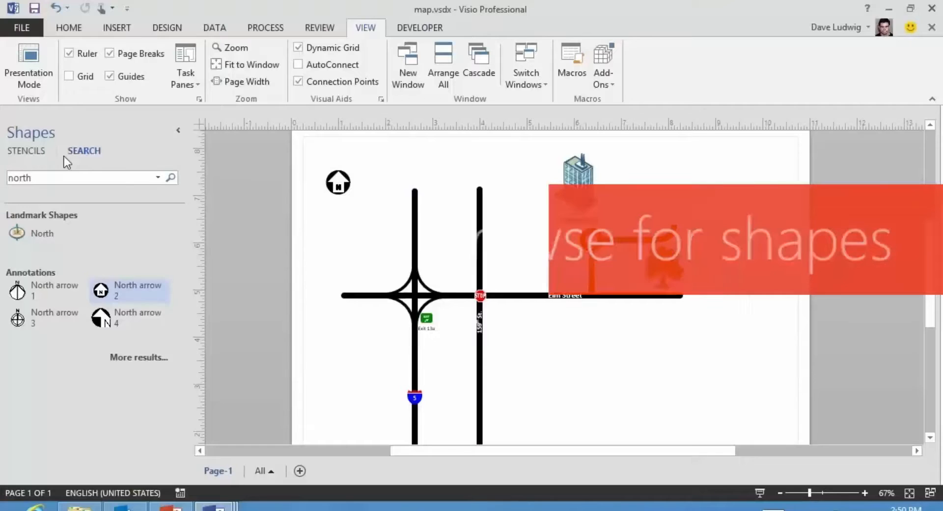
Step: Leave the north-arrow search results to browse the open stencils
click(26, 151)
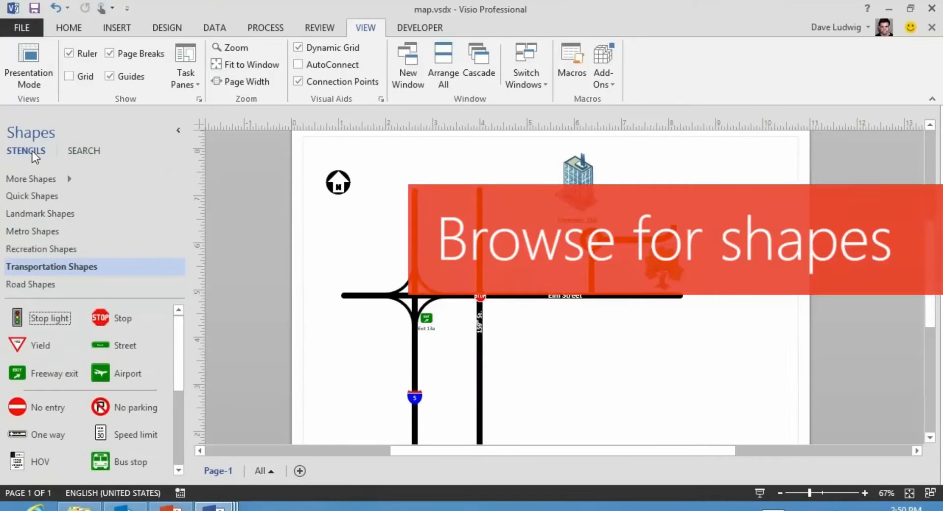
Step: Open the More Shapes menu to show the stencil categories
click(31, 179)
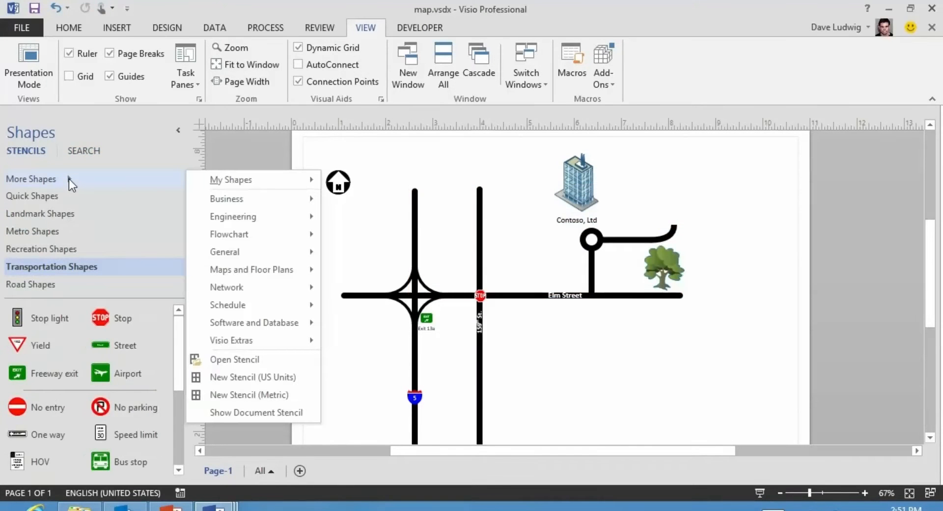
mouse_move(208, 194)
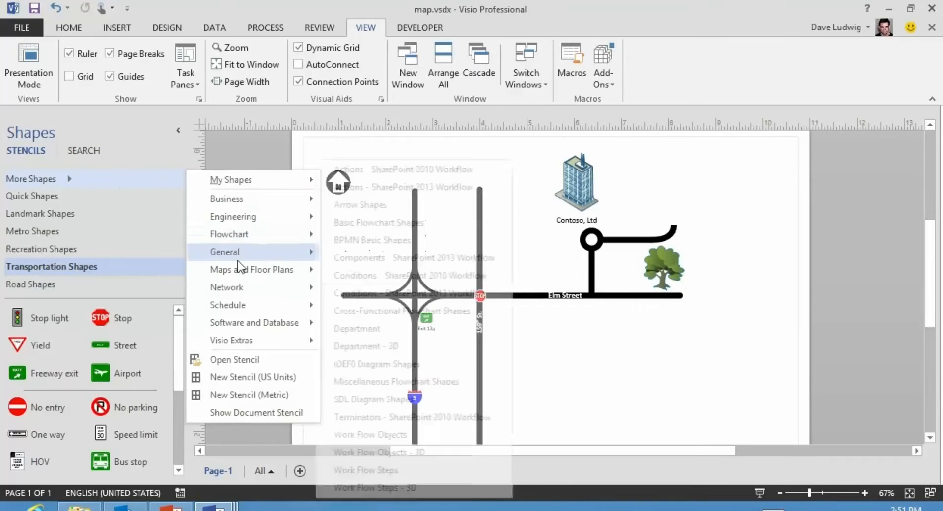
mouse_move(245, 204)
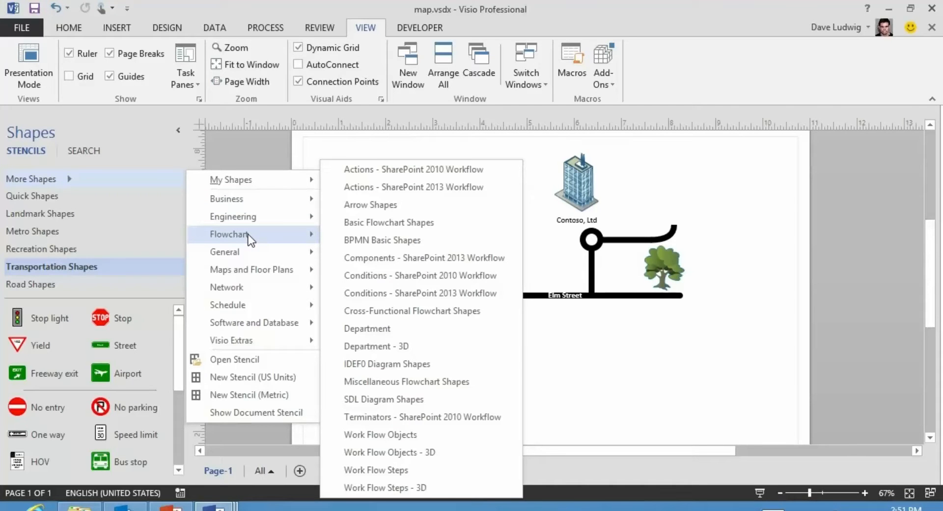
mouse_move(249, 256)
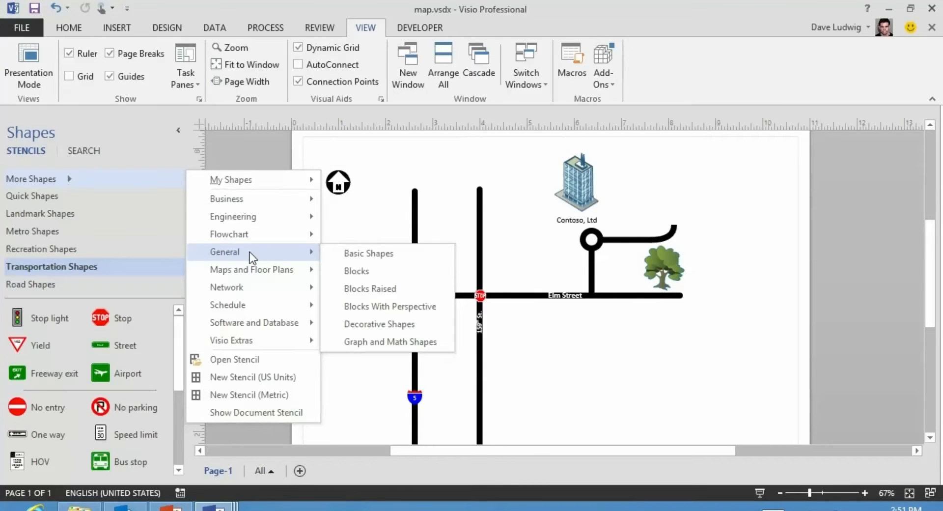
mouse_move(251, 274)
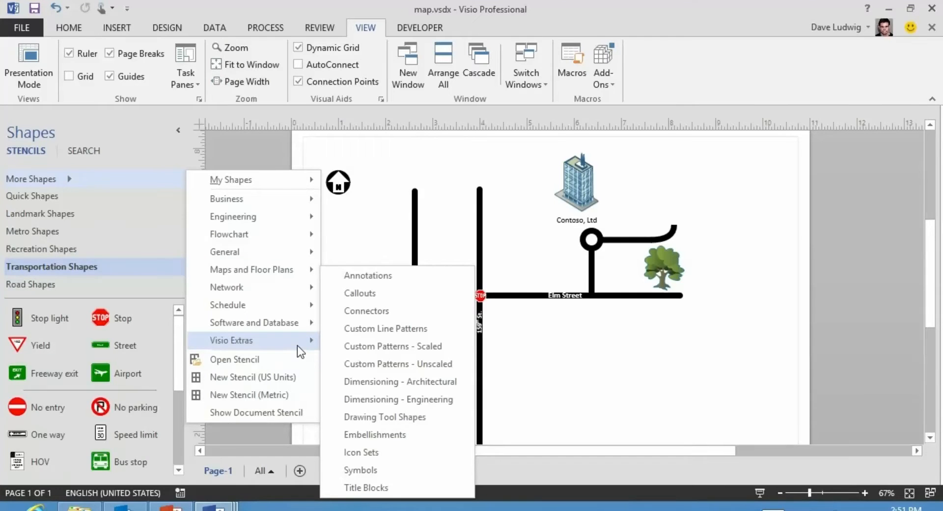
mouse_move(361, 294)
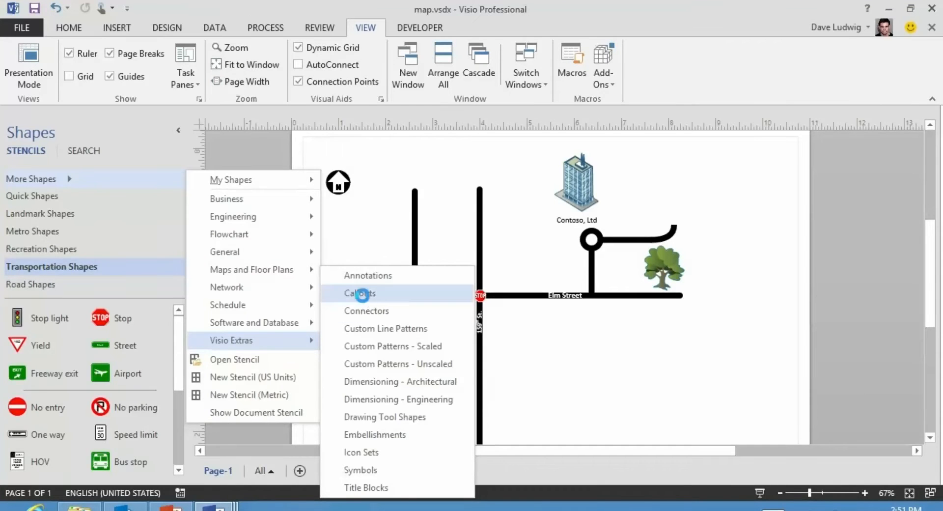
Step: Open the Callouts stencil from Visio Extras and scroll through its callout shapes
click(359, 293)
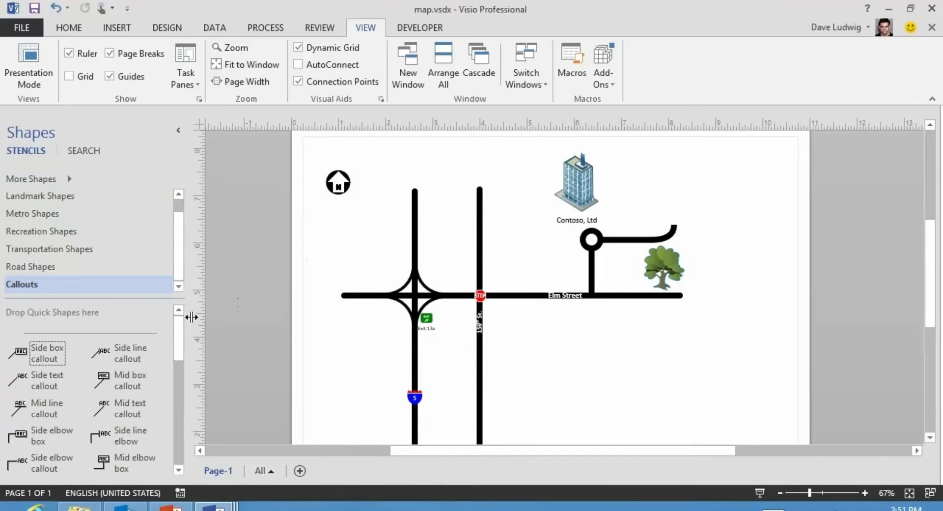
scroll(down, 3)
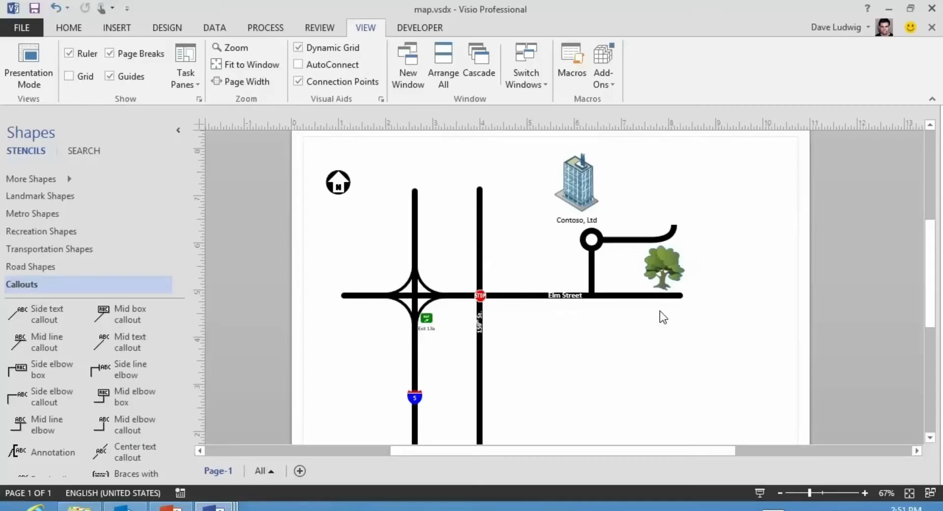
mouse_move(142, 373)
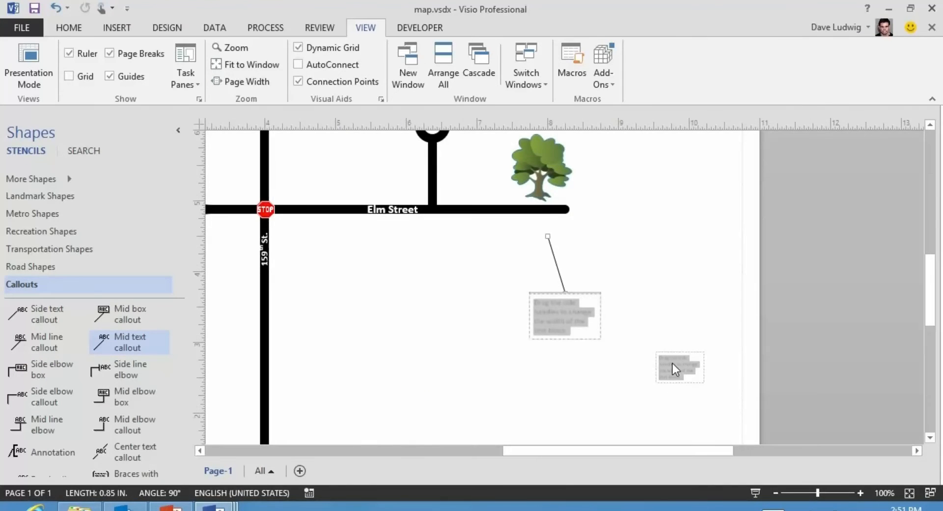
Step: Place a Mid text callout below the tree and type "If you"
text(If you)
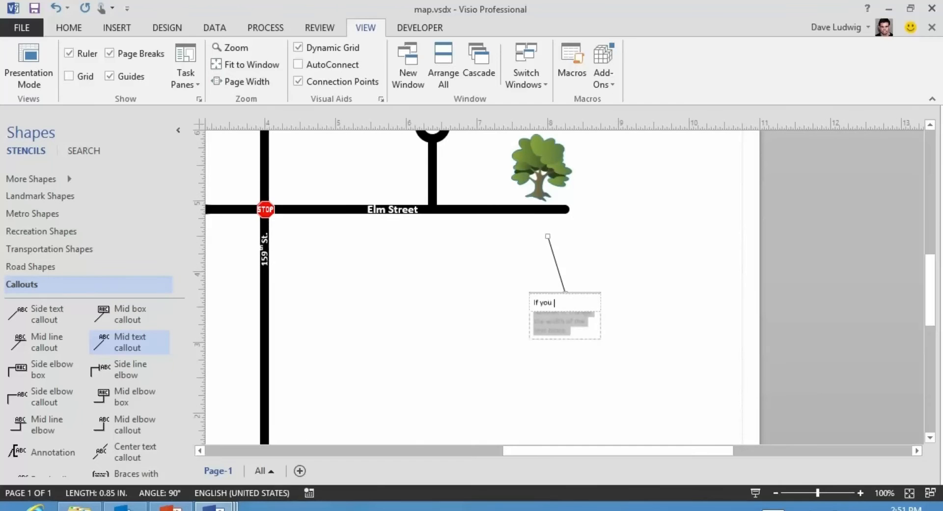